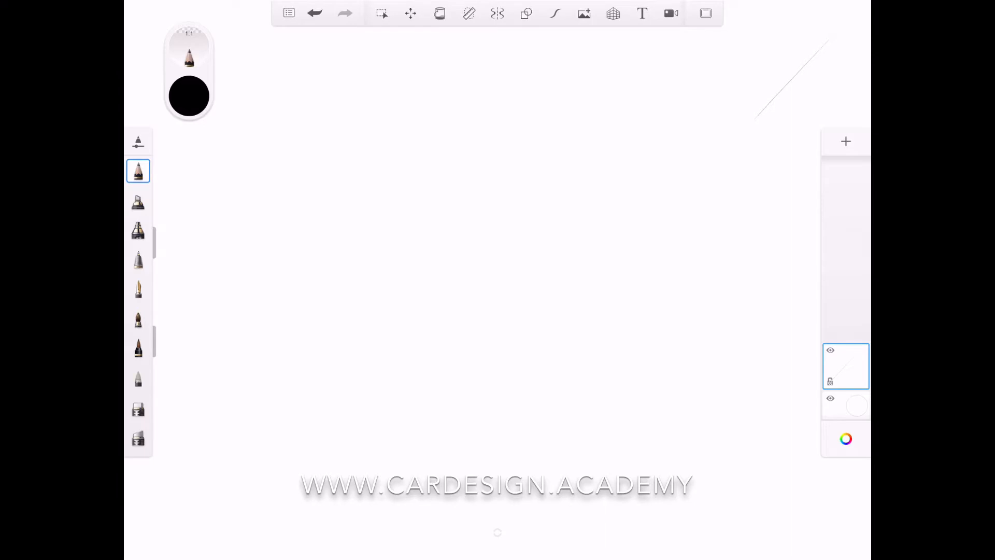
Undo the stray diagonal stroke so the canvas is blank again.
click(314, 12)
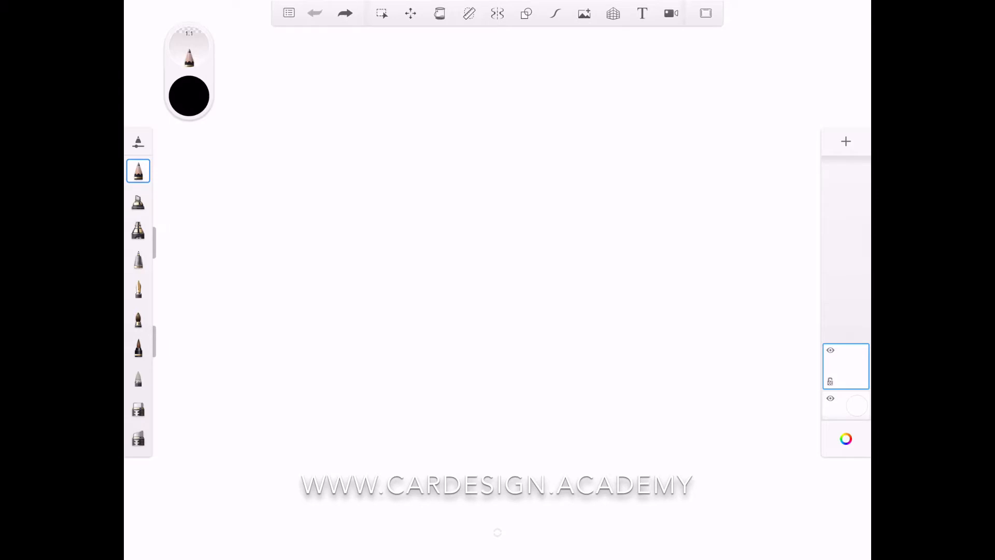
Enable symmetry, undo the mirrored test scribbles, and switch to radial symmetry.
click(497, 13)
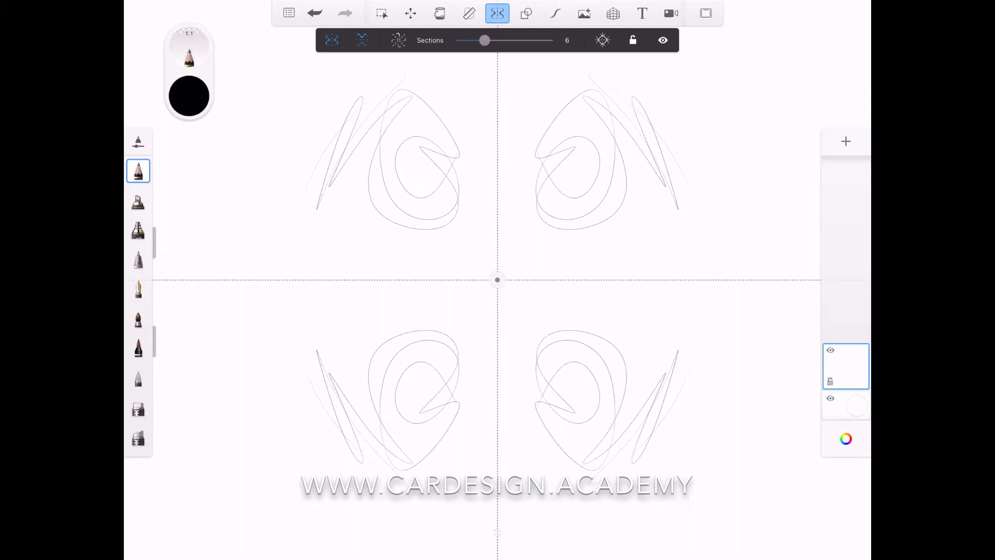
click(315, 13)
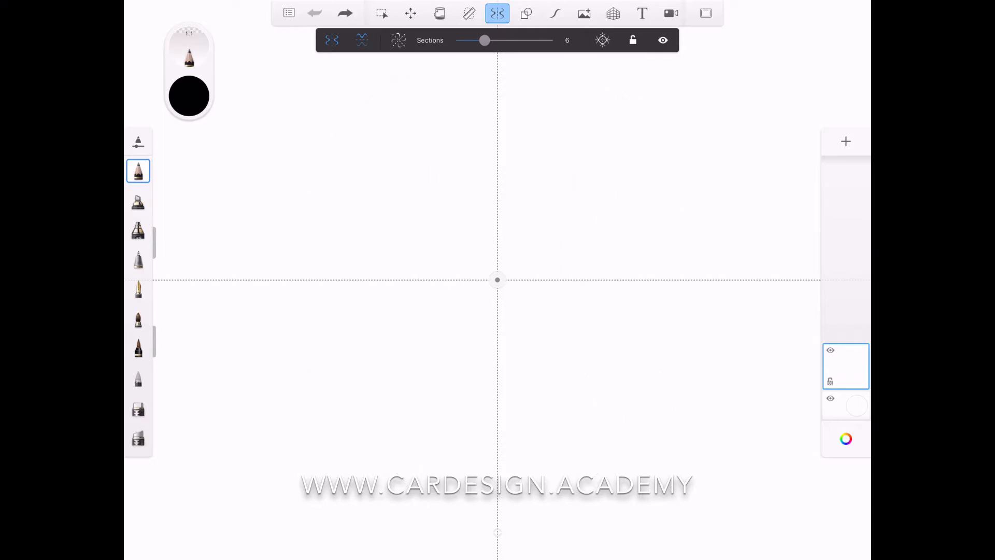
click(398, 41)
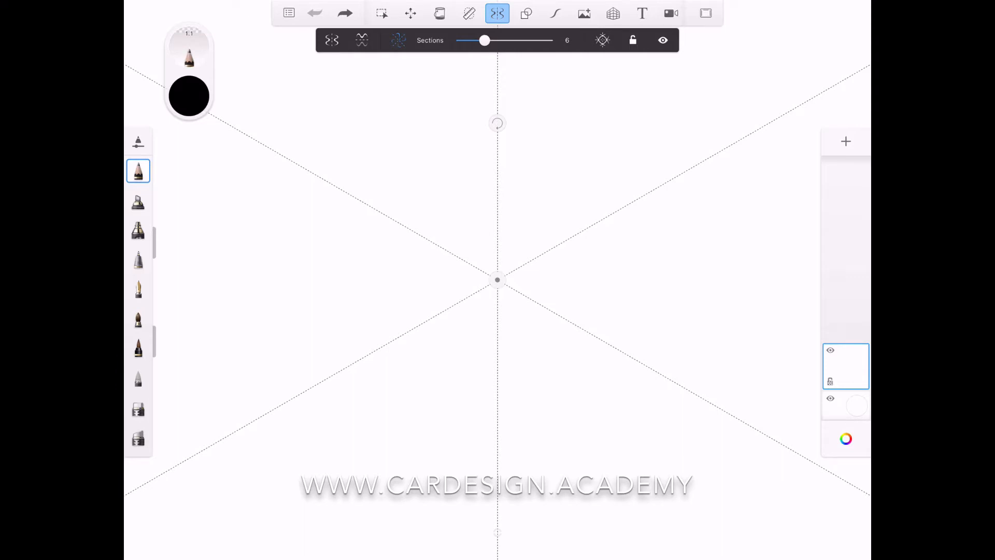
Reduce radial symmetry to five sections and position the symmetry centre on the canvas.
drag(485, 41, 478, 40)
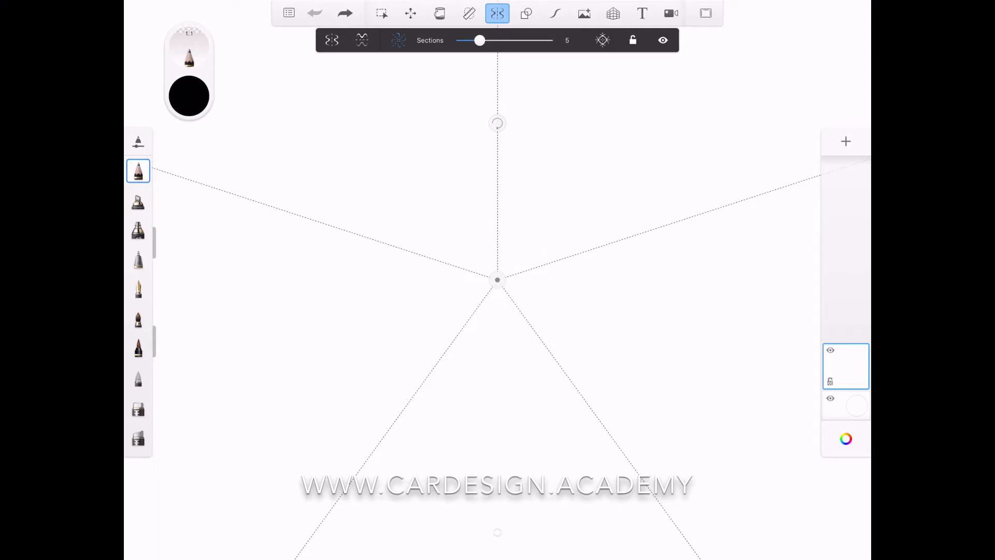
drag(497, 279, 477, 314)
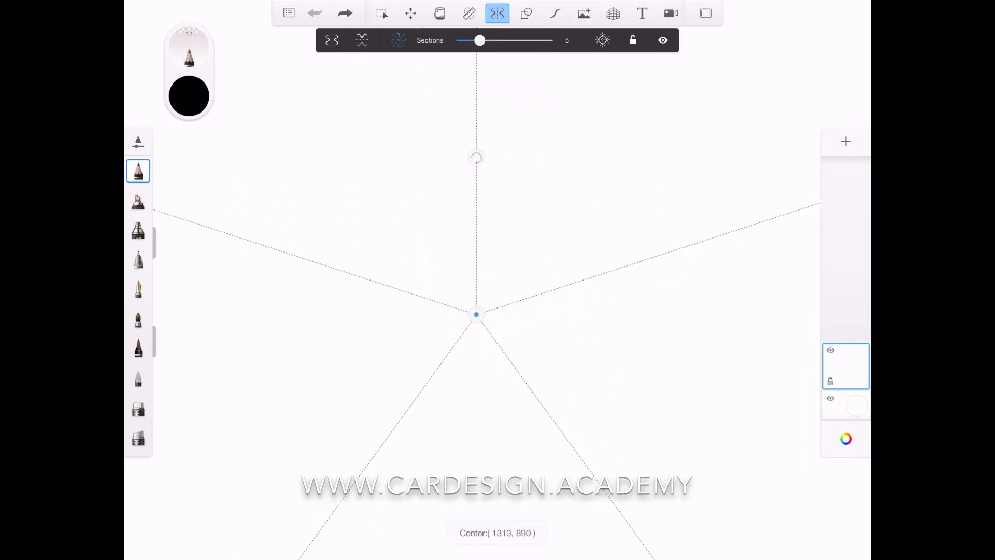
drag(477, 313, 495, 275)
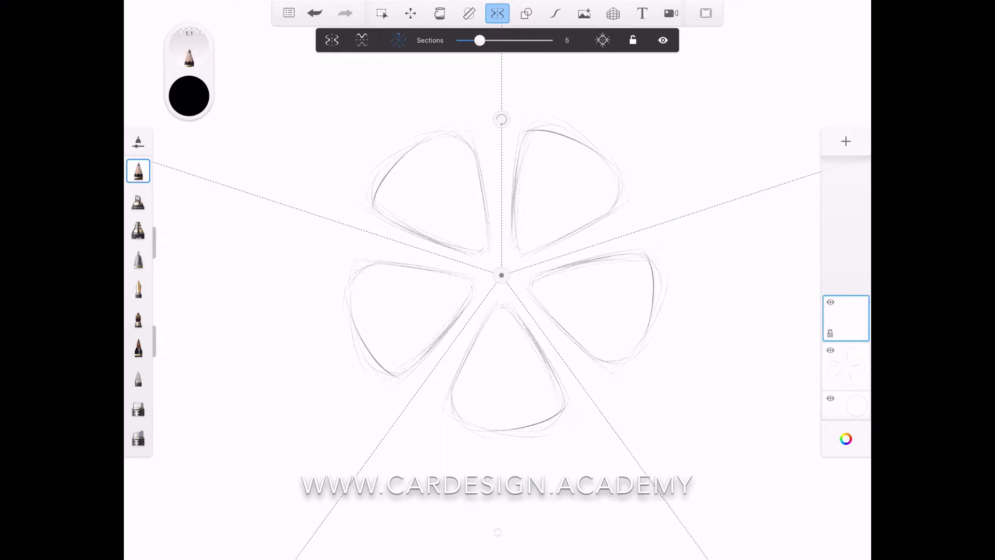
Turn off symmetry and select the ellipse draw style for the rim circle.
click(496, 12)
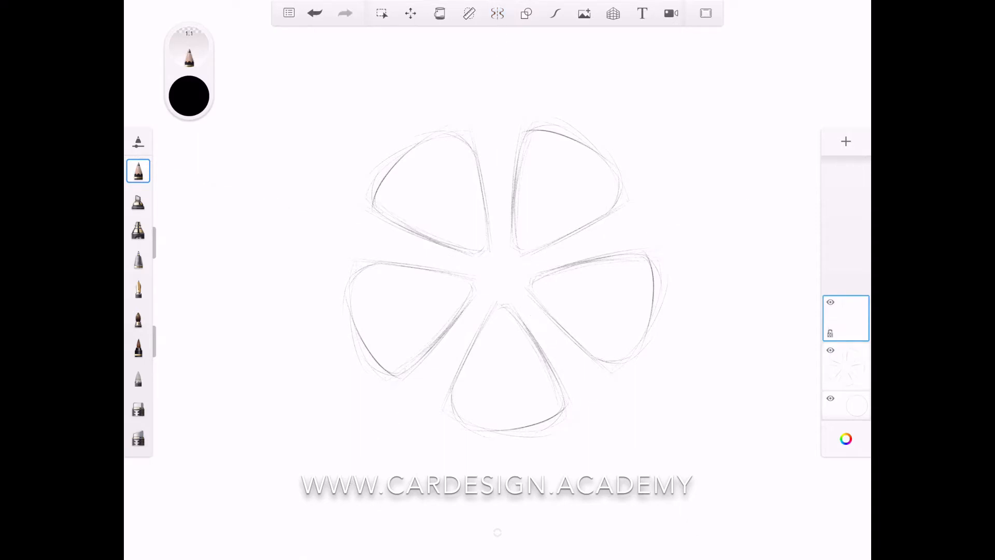
click(527, 13)
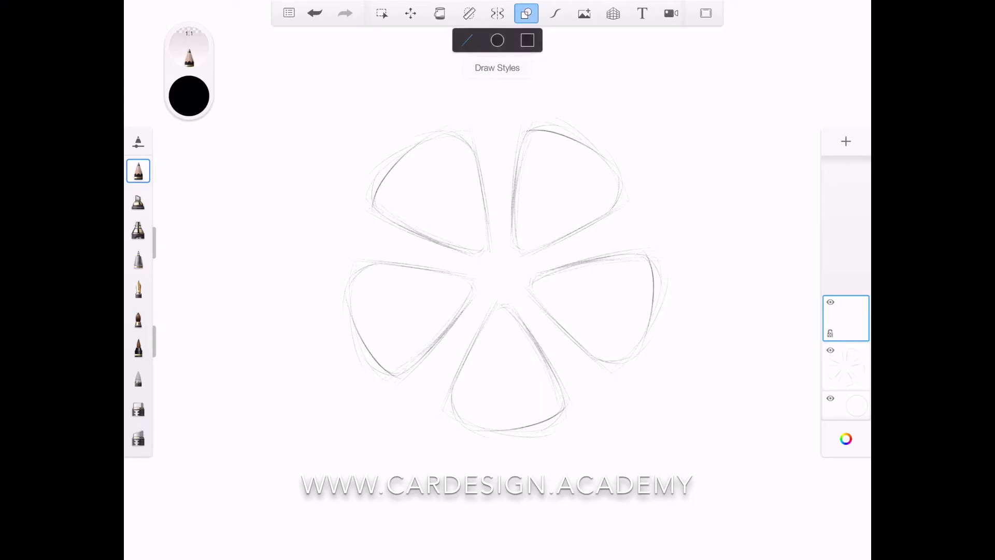
click(497, 40)
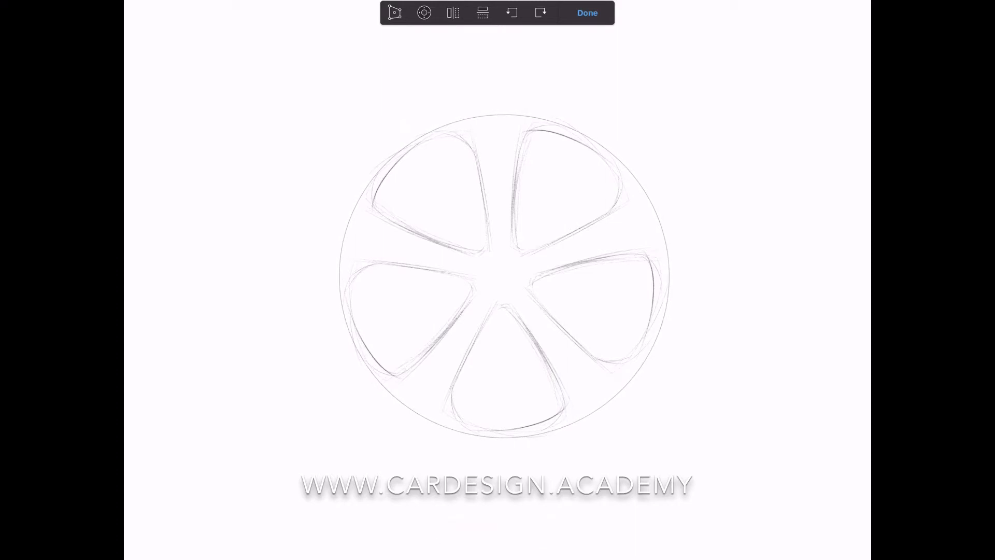
Nudge the rim circle into place around the spokes and commit it.
click(424, 12)
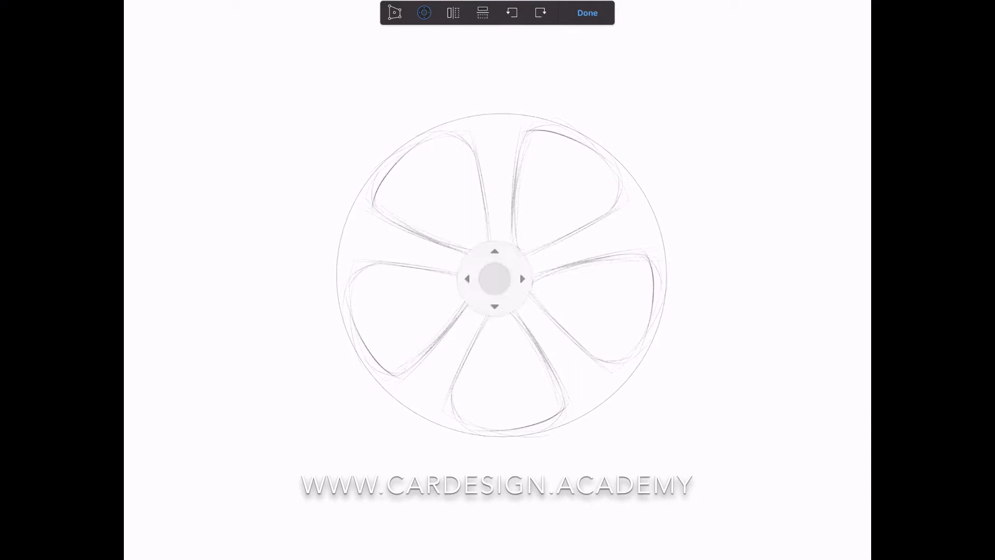
click(586, 12)
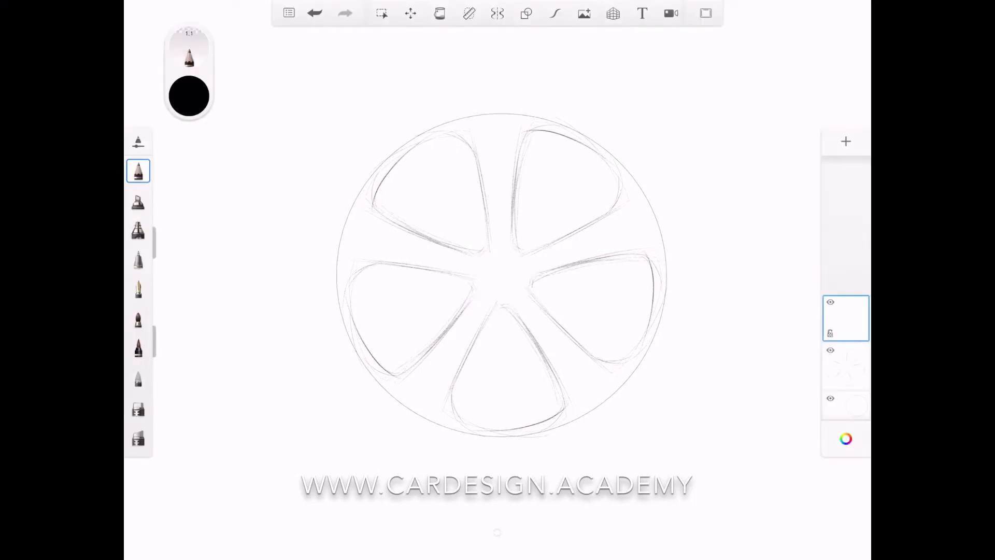
Pick the pencil and re-enable five-section symmetry to refine the spoke openings and lug holes.
click(845, 365)
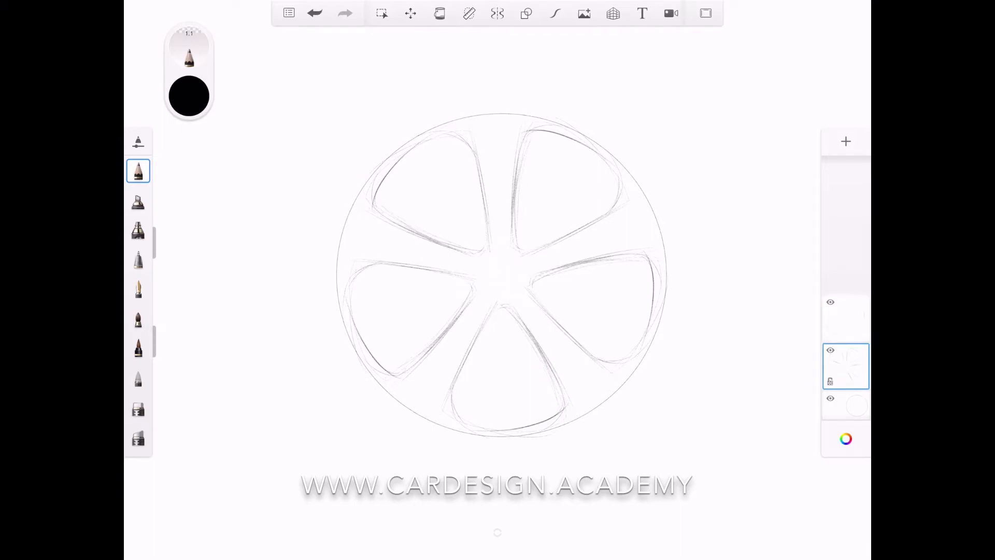
click(498, 12)
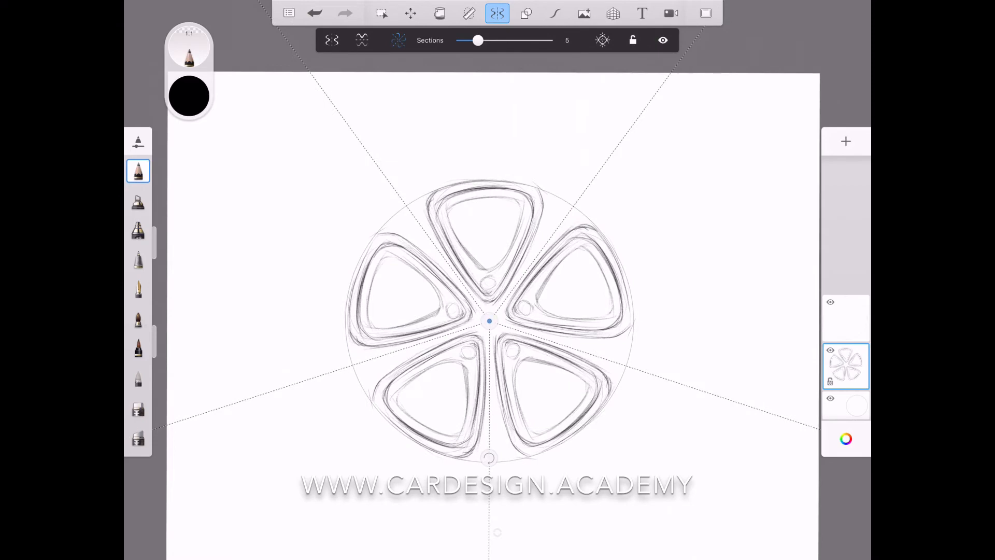
Rotate to an empty area, move the symmetry centre there and lock the guides for the new rim.
drag(488, 320, 692, 180)
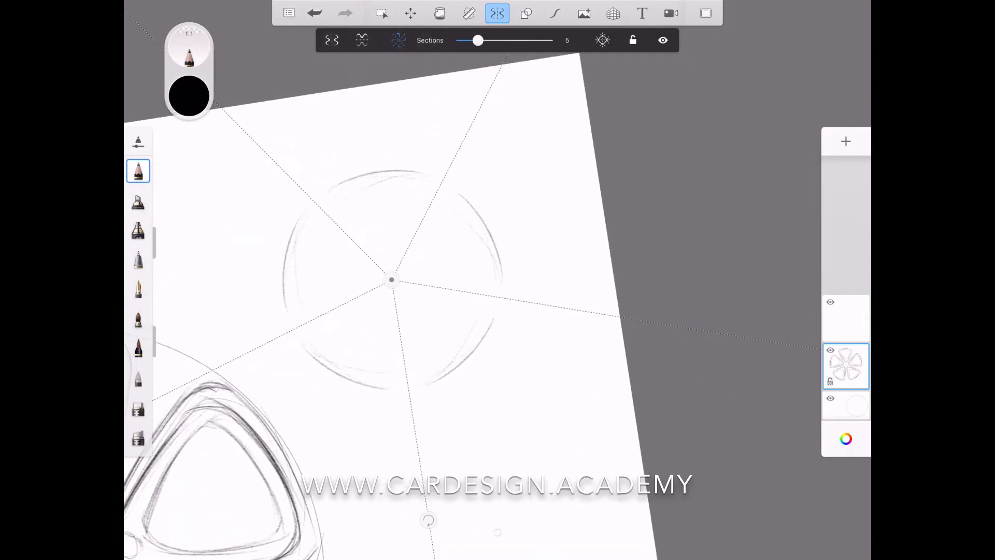
drag(391, 281, 417, 240)
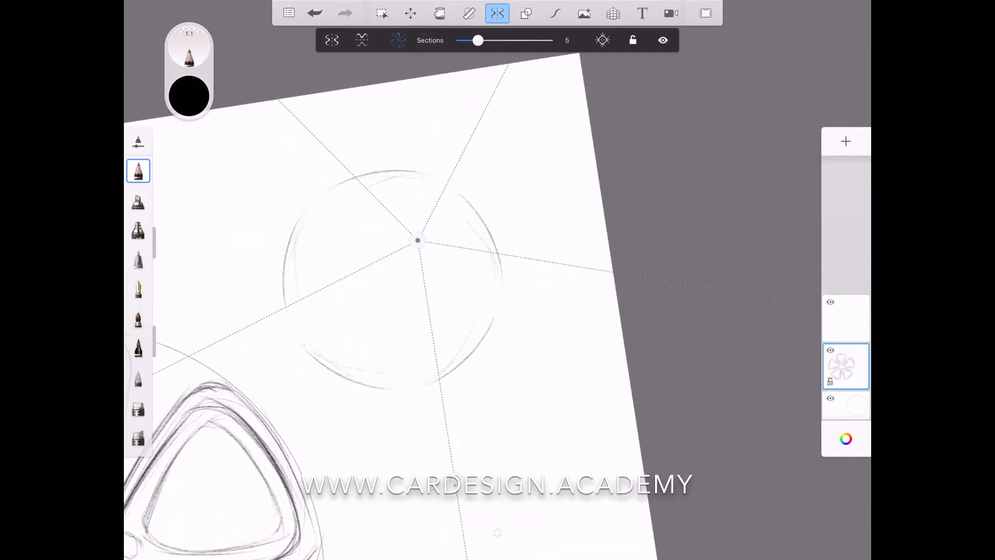
drag(418, 239, 393, 288)
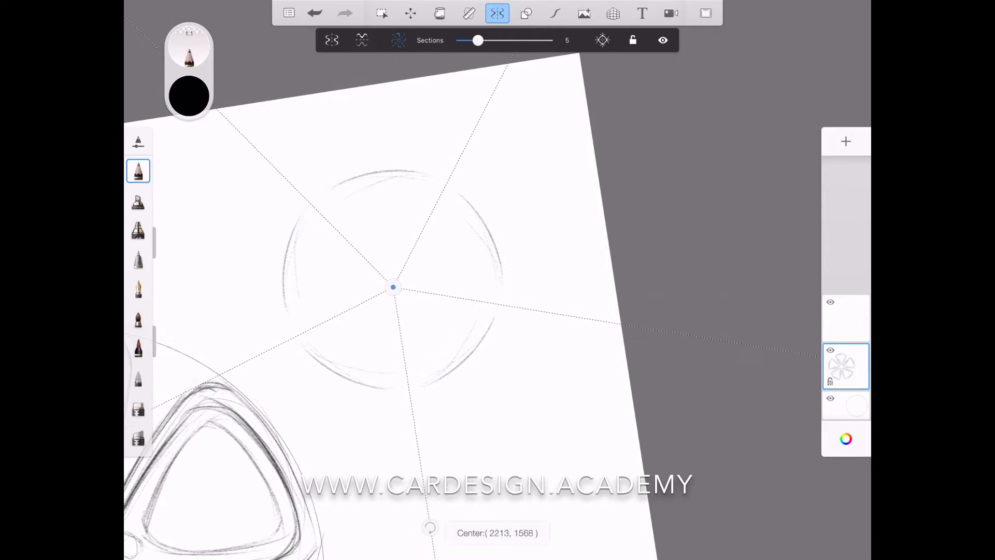
click(315, 12)
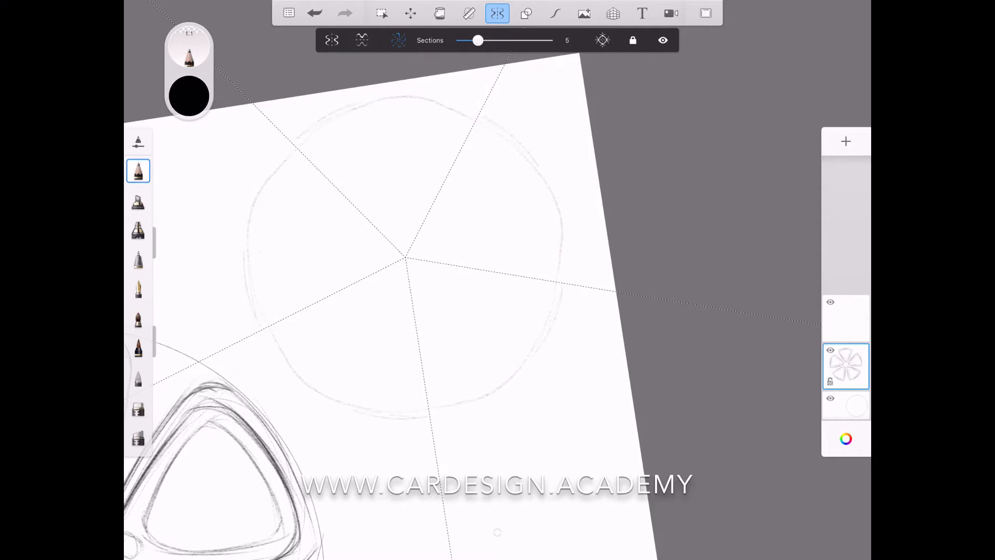
Sketch the directional five-spoke wheel, bring the page back into view and unlock the guides.
drag(407, 111, 406, 418)
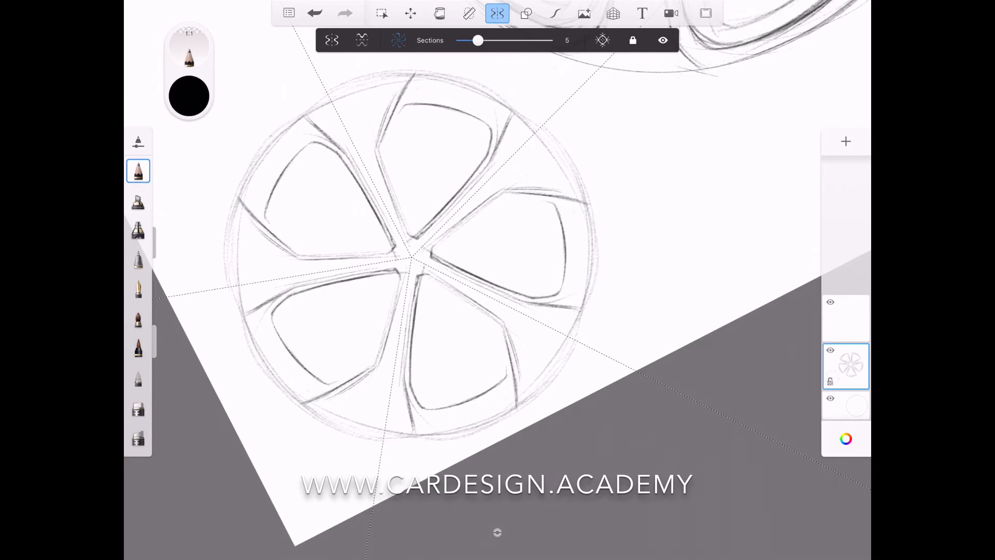
drag(400, 254, 431, 279)
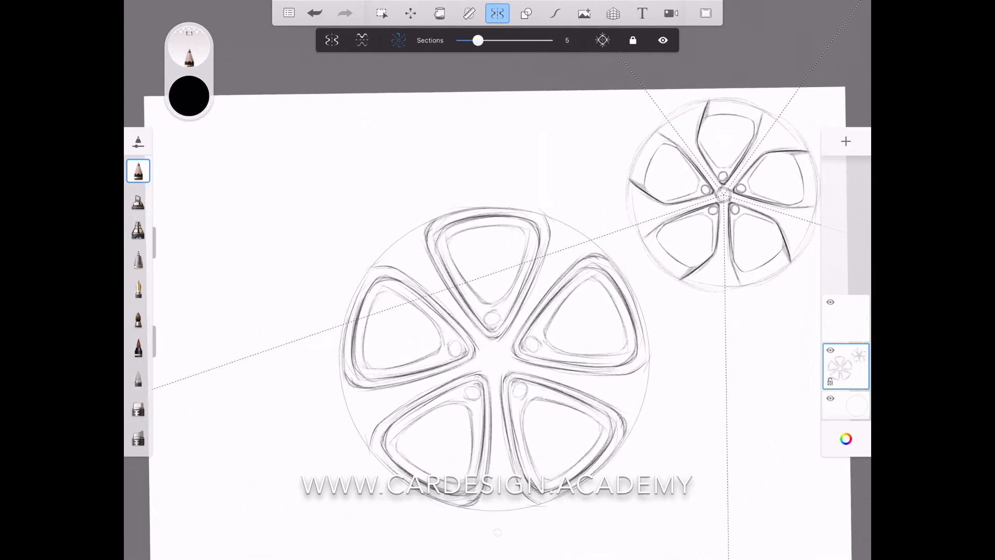
click(632, 41)
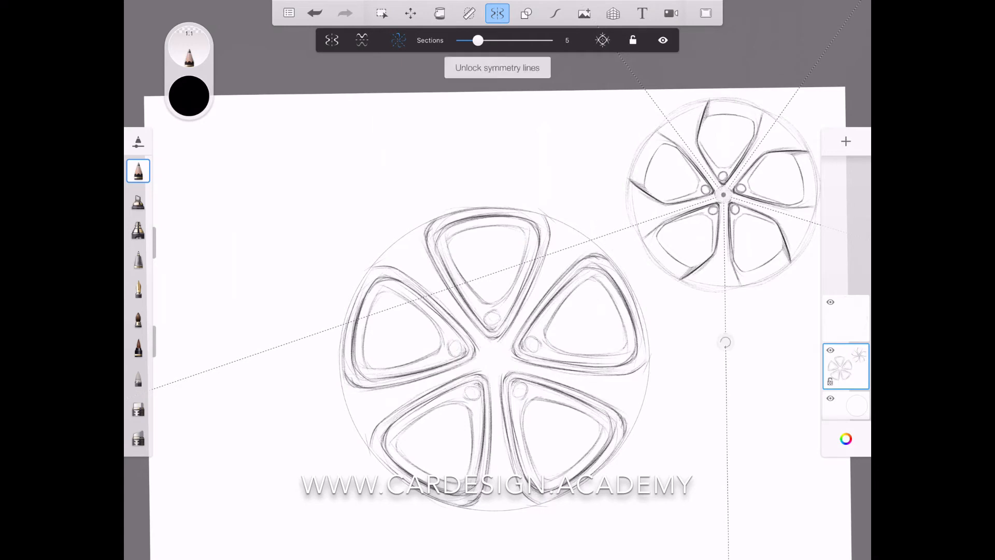
Move the symmetry centre to the upper left, sketch the grooved five-spoke wheel, then free the centre again.
drag(726, 203, 284, 219)
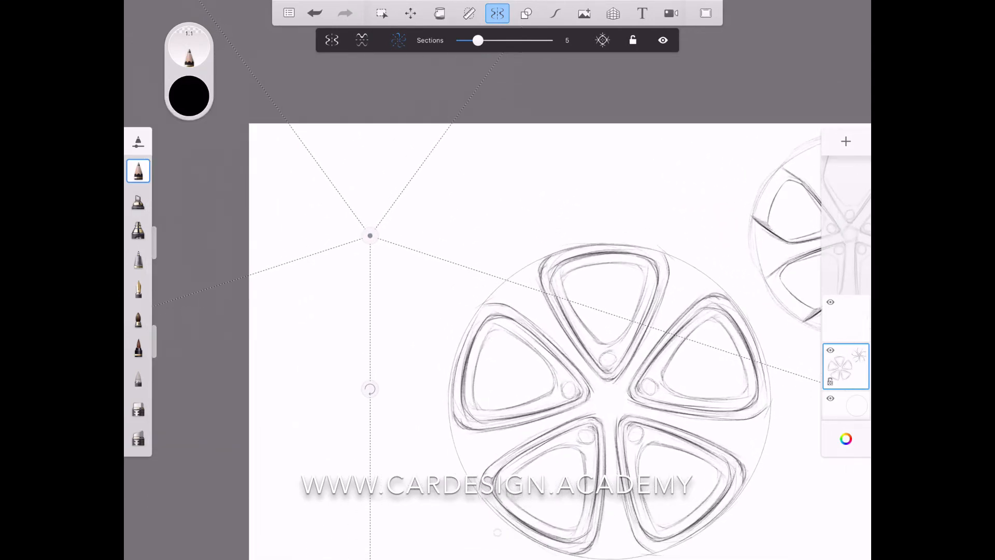
drag(370, 236, 382, 235)
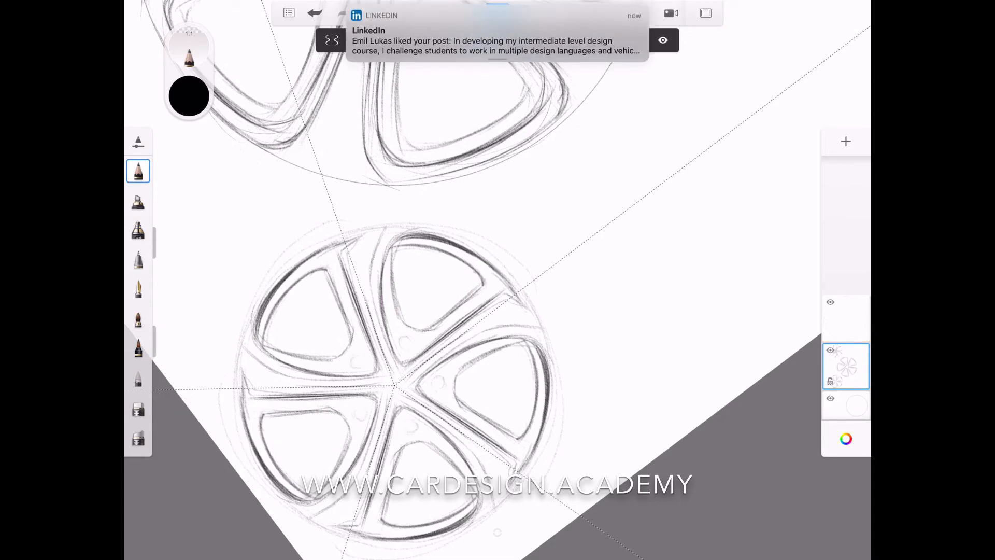
click(496, 13)
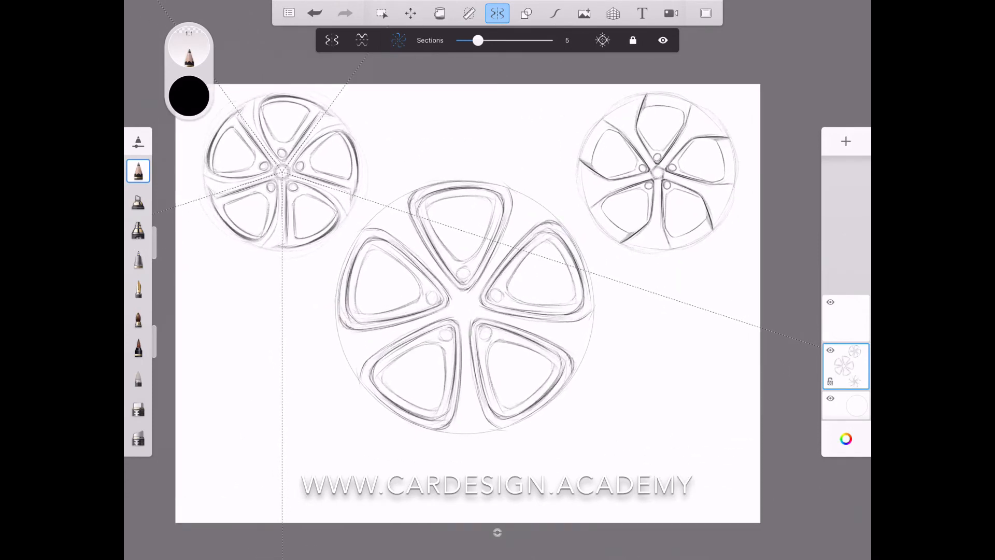
click(633, 40)
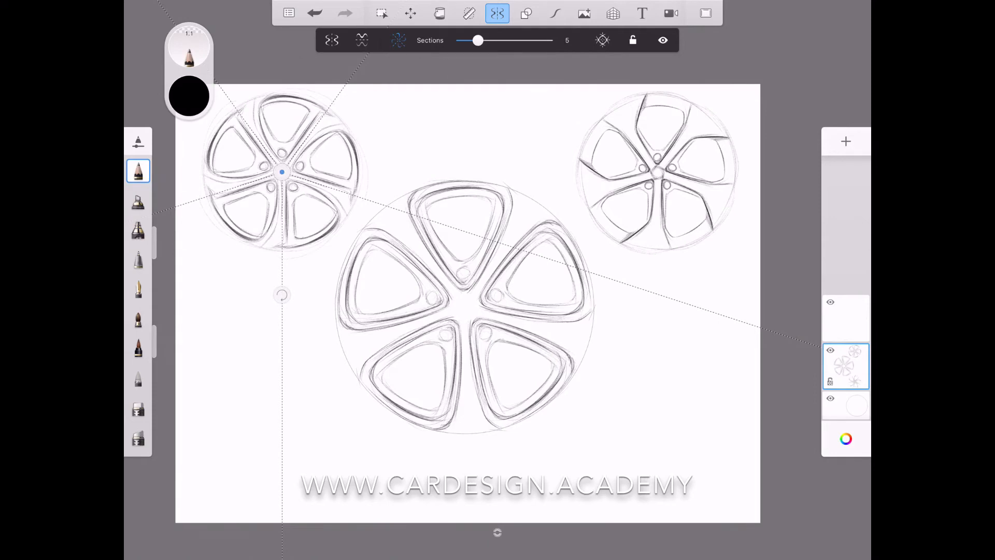
drag(281, 171, 276, 428)
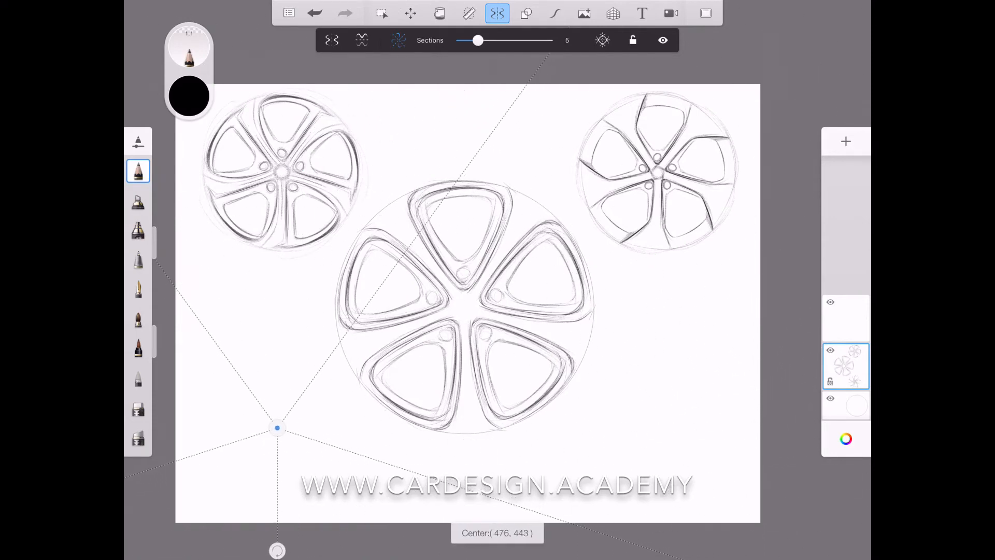
Shift the symmetry centre to the next spot for the block-treaded off-road wheel.
drag(276, 428, 274, 422)
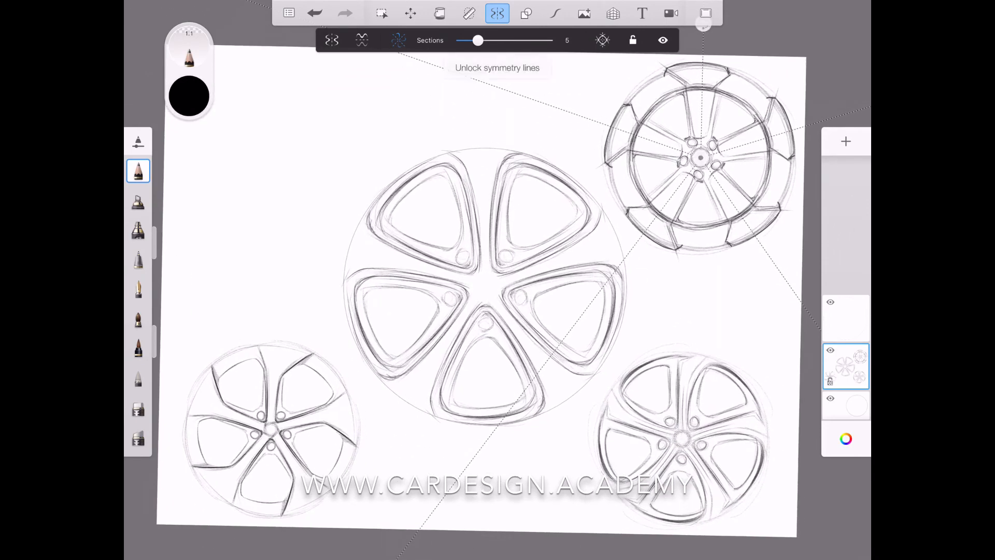
Relocate the radial symmetry center to the upper-left area and rough in the new wheel's outer circle.
drag(697, 158, 272, 158)
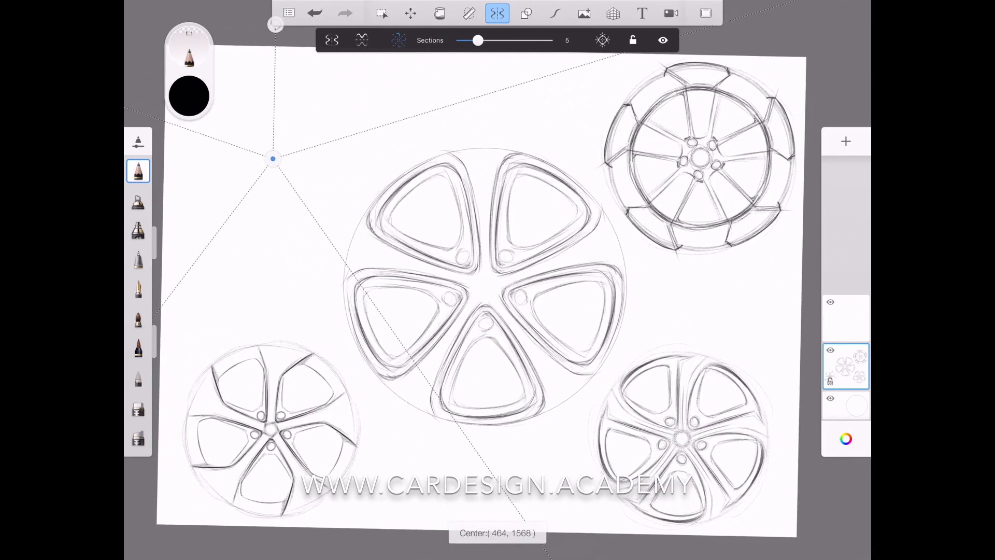
drag(272, 157, 286, 138)
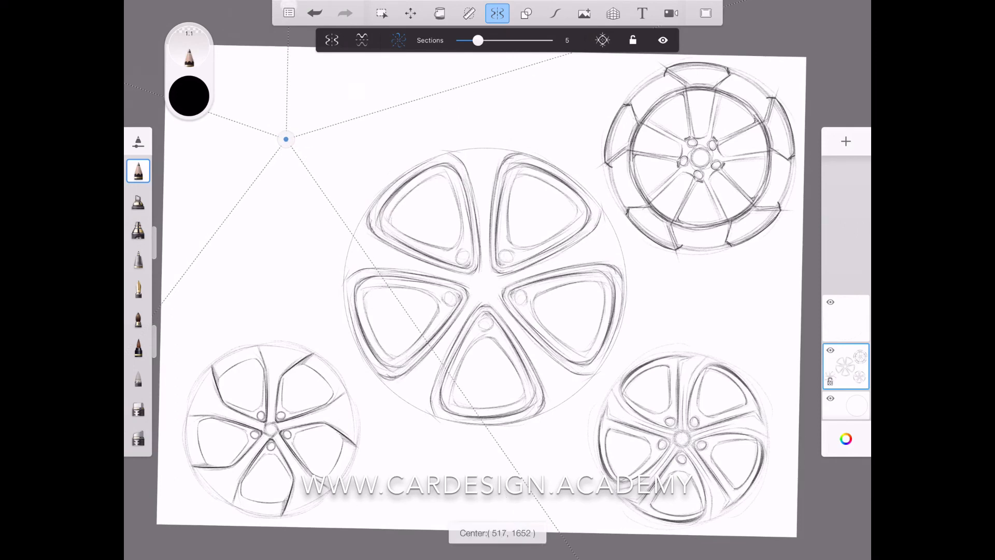
drag(286, 138, 281, 150)
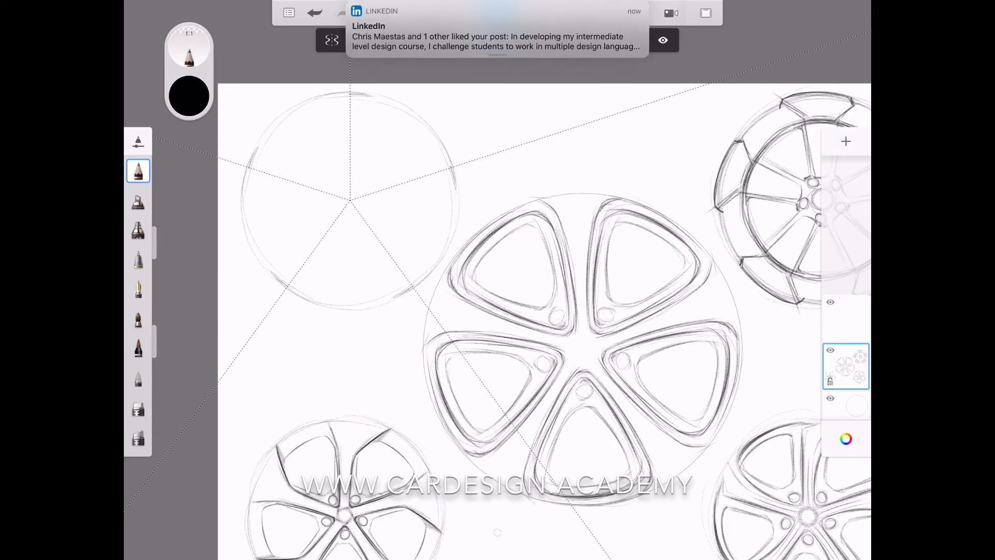
Mark spoke positions around the new rim and sketch the swept directional spoke lines.
click(496, 13)
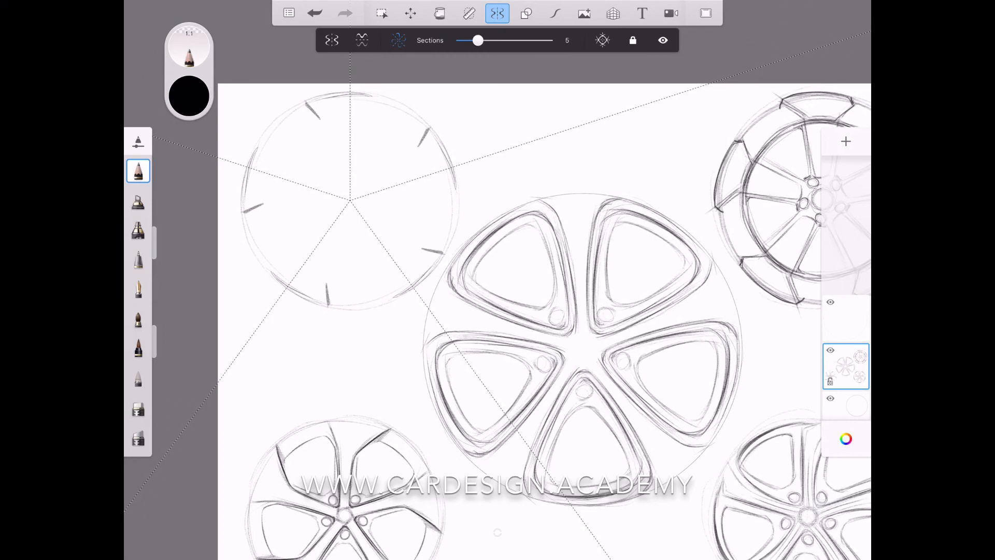
drag(355, 203, 445, 184)
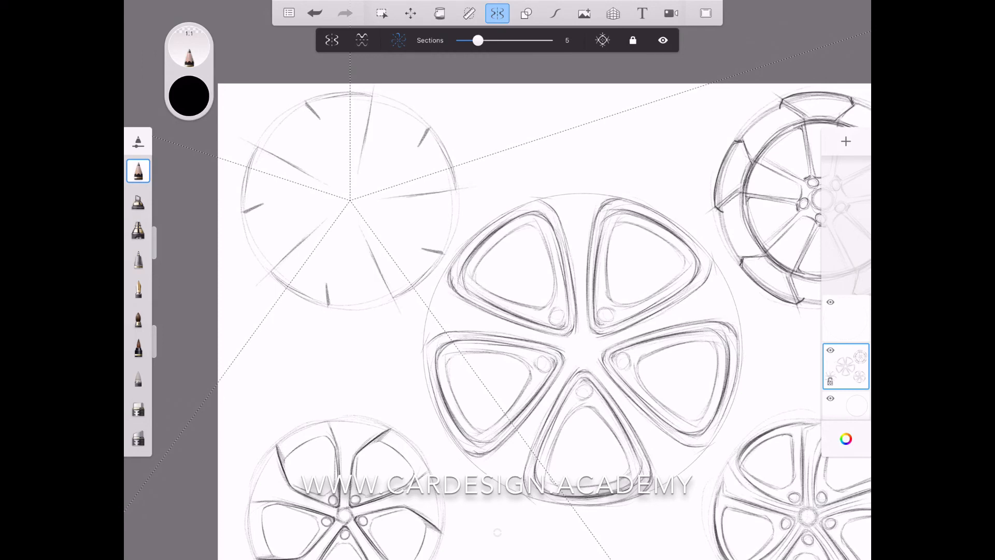
drag(343, 197, 368, 222)
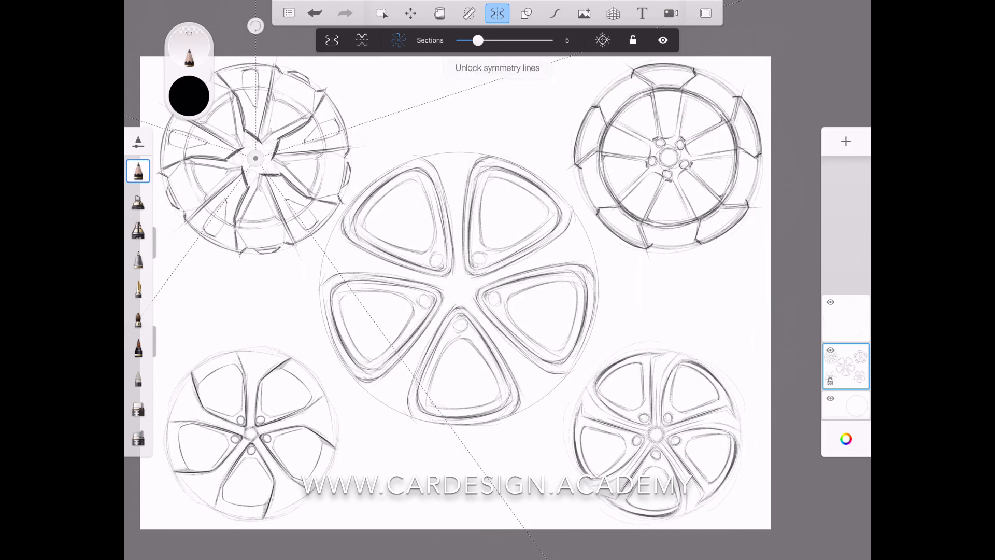
Snap the symmetry center onto the middle wheel hub and pencil a slim tire ring around it.
drag(257, 158, 461, 267)
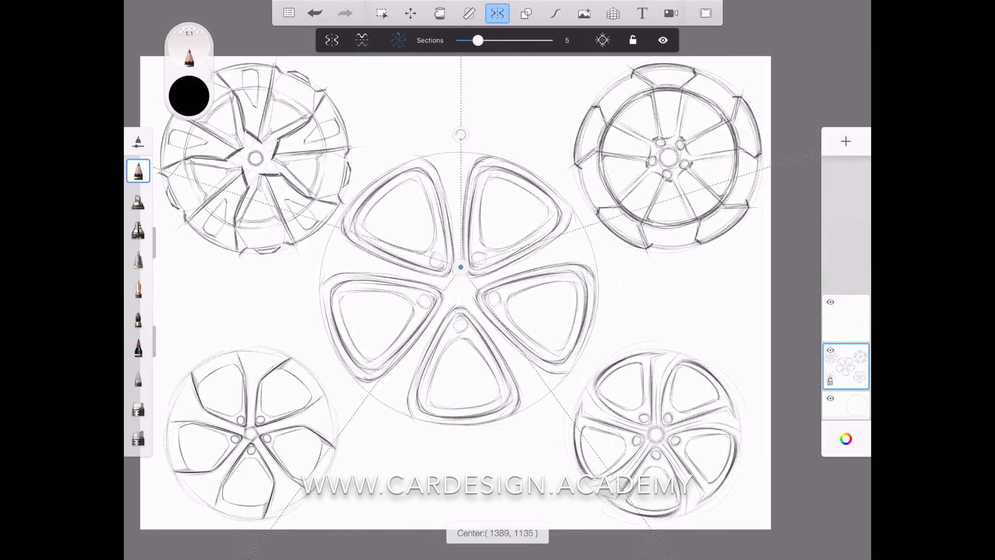
drag(461, 267, 457, 292)
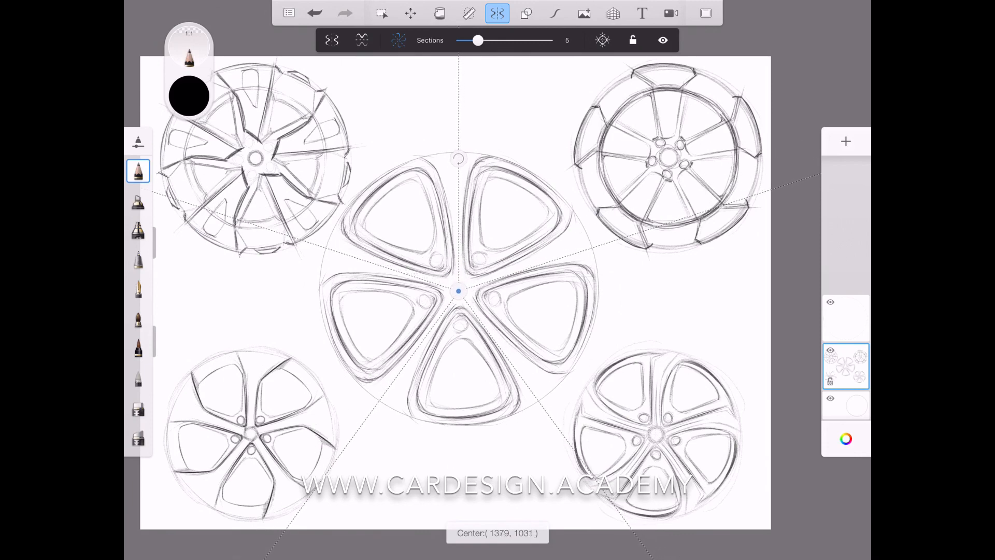
drag(458, 291, 457, 292)
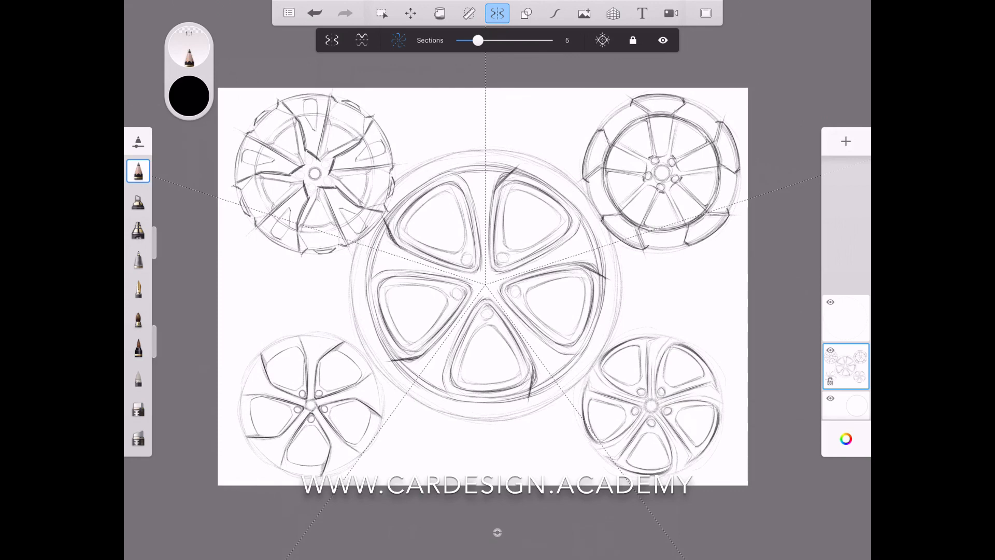
drag(482, 286, 488, 267)
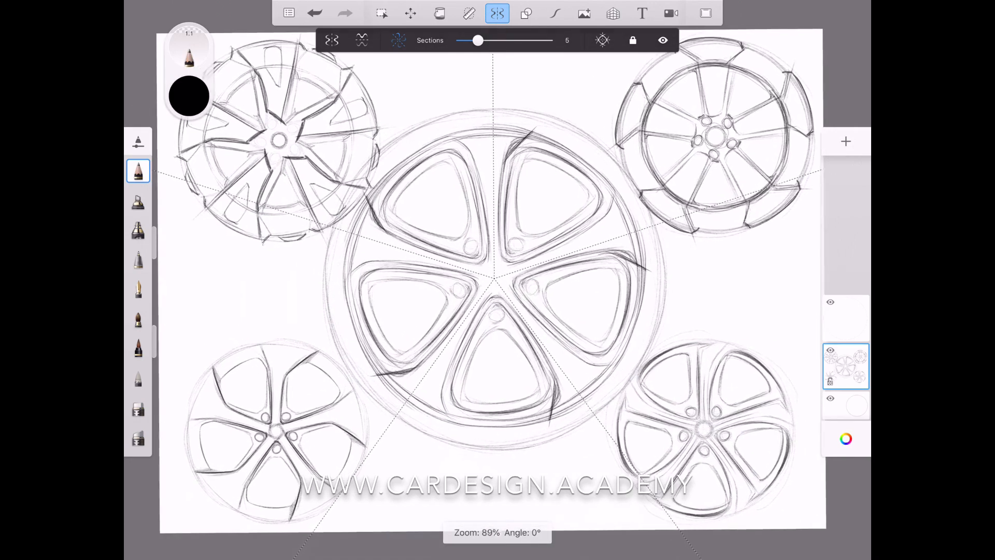